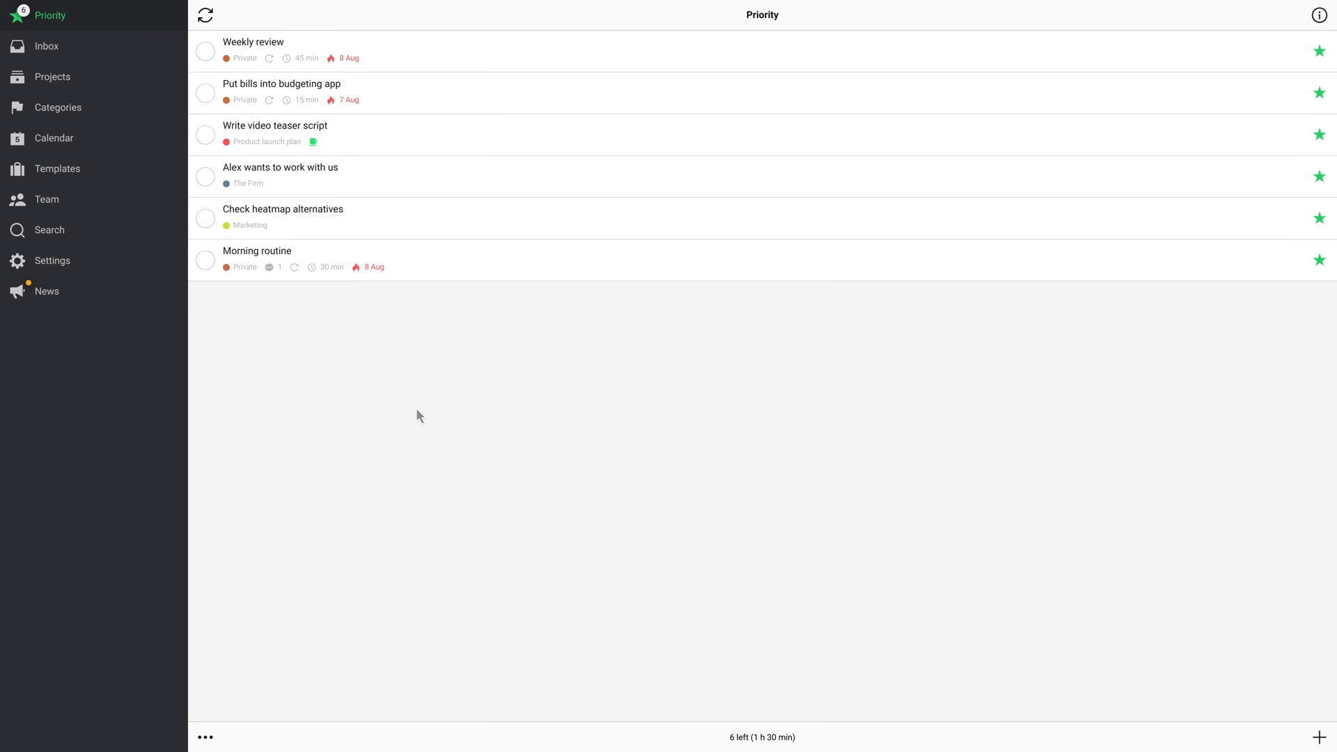
Step: Show the Team list with you as admin and Kate as member
{"action": "left_click", "coordinate": [16, 199]}
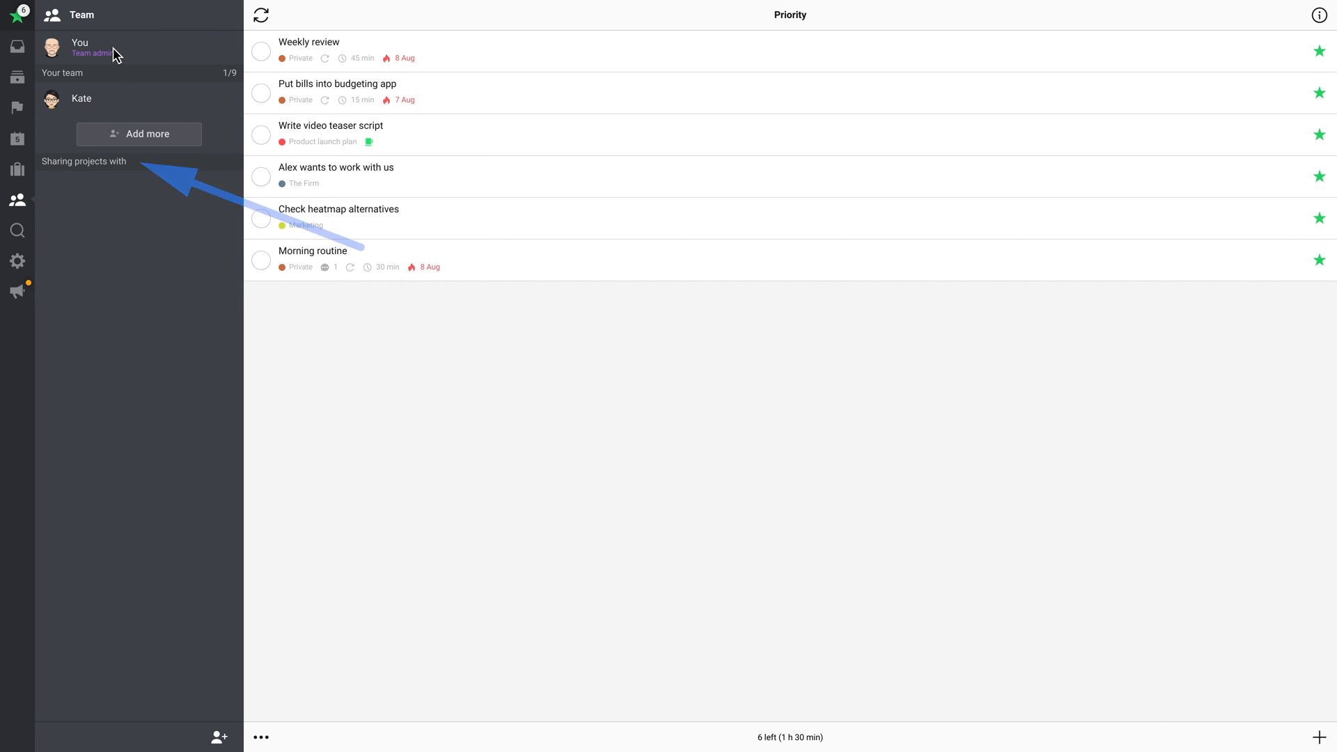
Step: Show your own task list, then Kate's single holiday task from The Firm project
{"action": "left_click", "coordinate": [78, 41]}
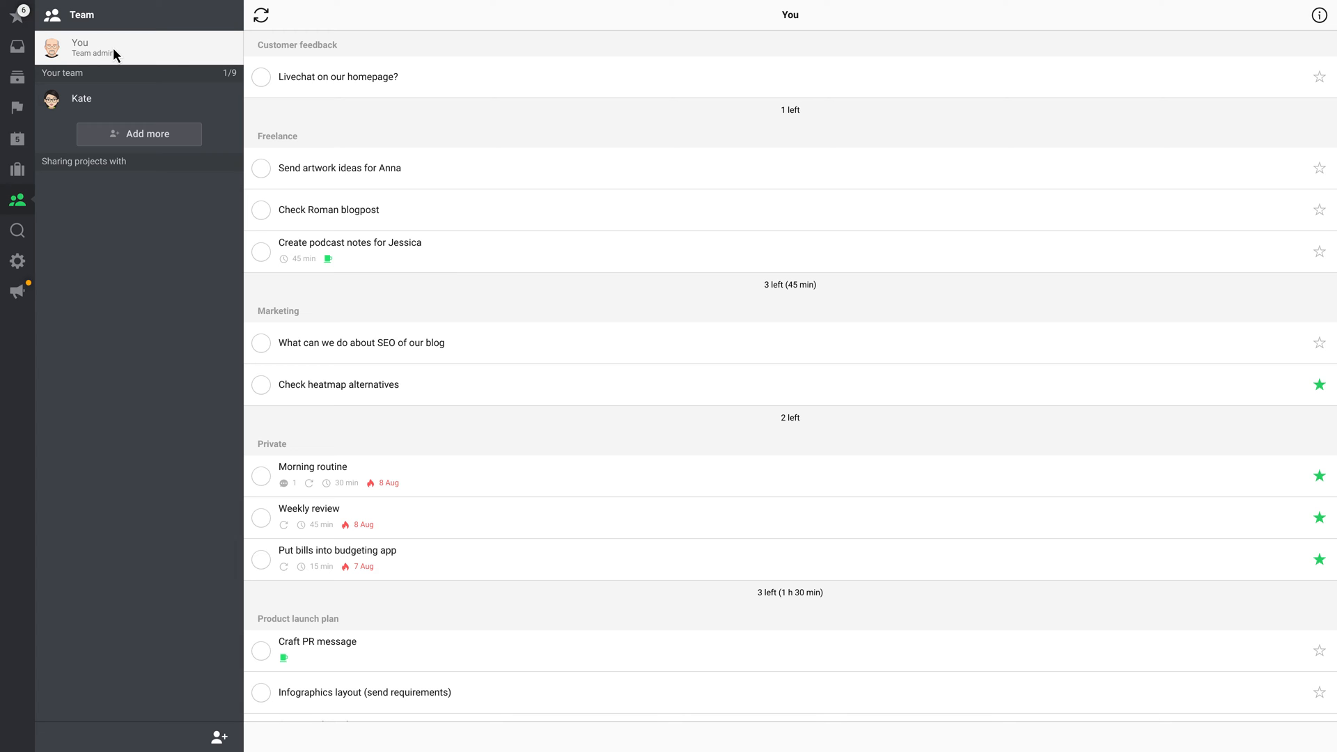
{"action": "left_click", "coordinate": [81, 97]}
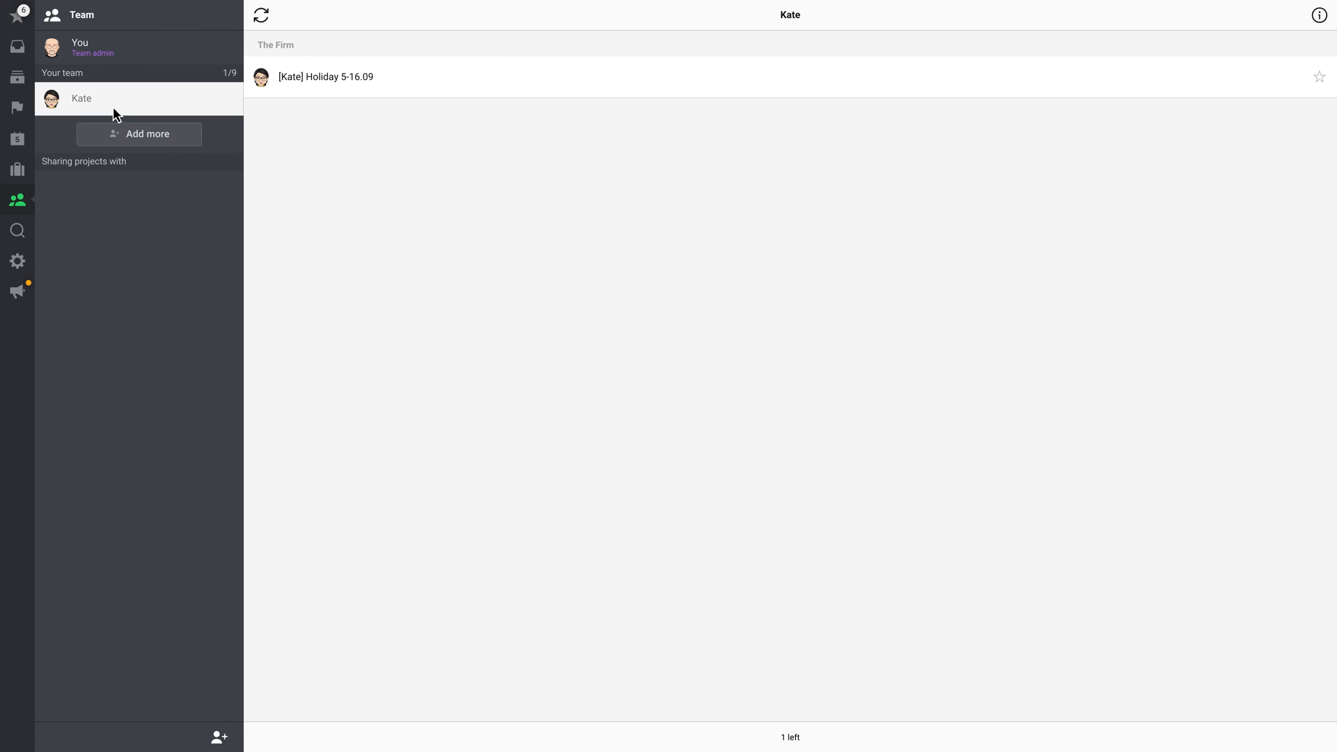
{"action": "mouse_move", "coordinate": [178, 144]}
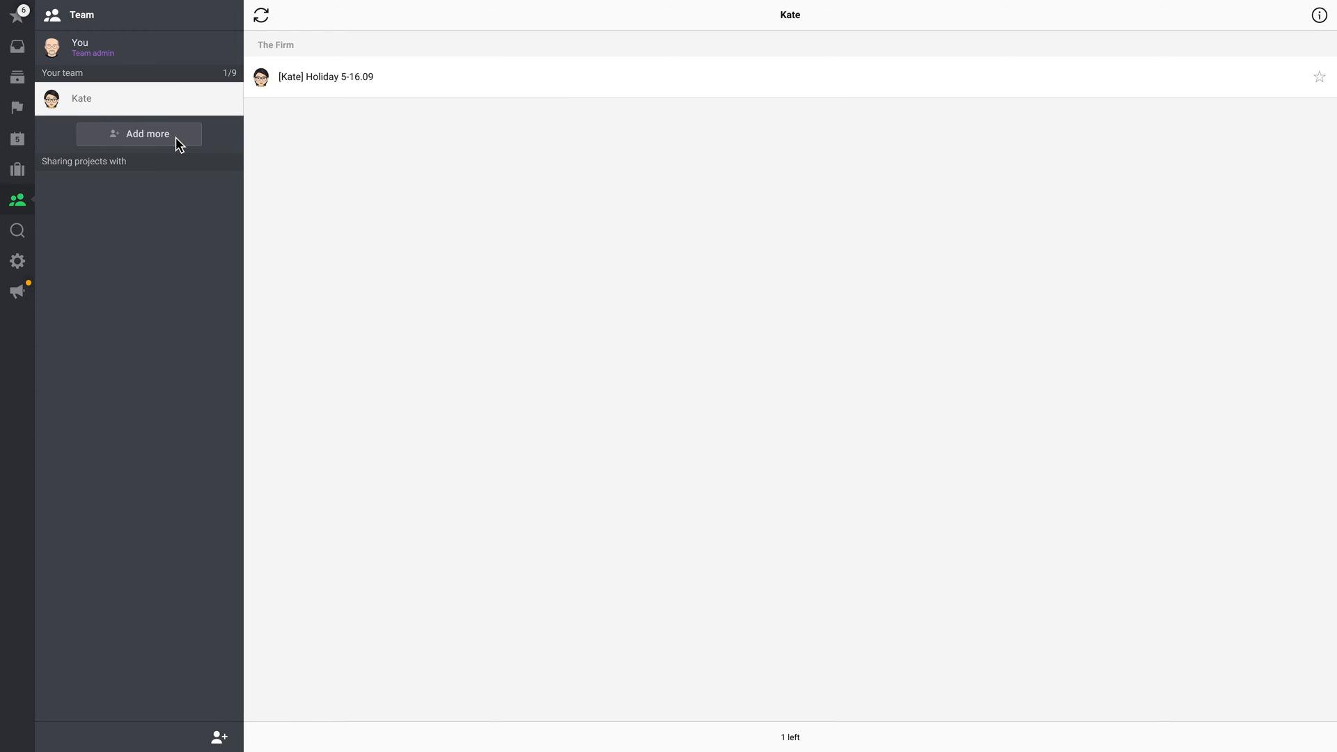
{"action": "left_click", "coordinate": [139, 134]}
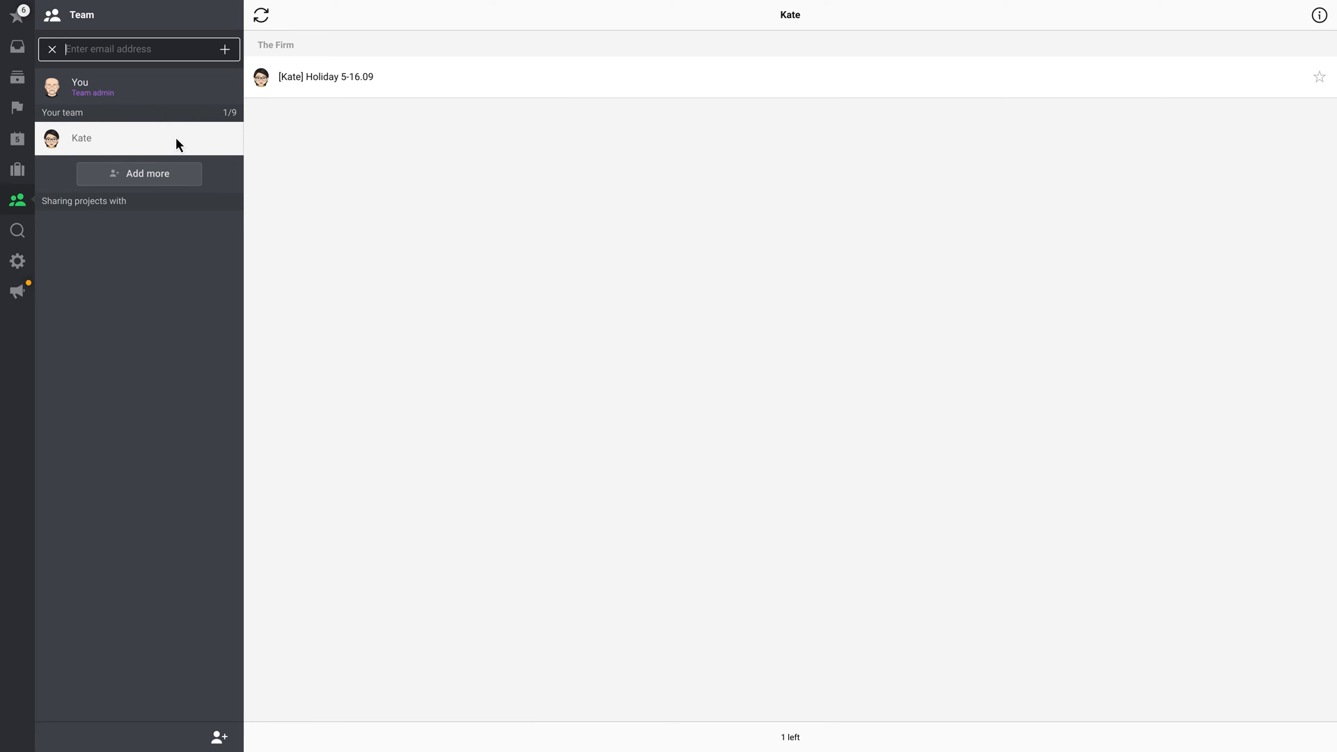
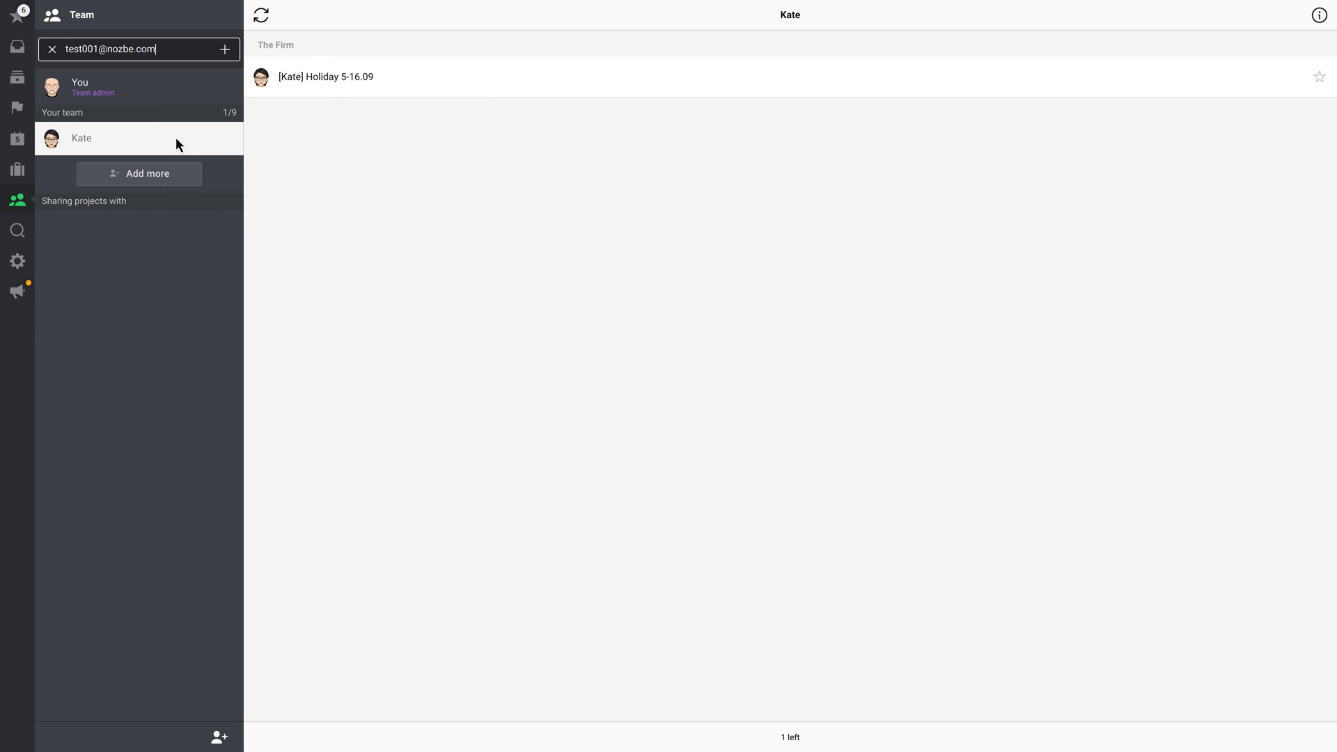
{"action": "left_click", "coordinate": [225, 50]}
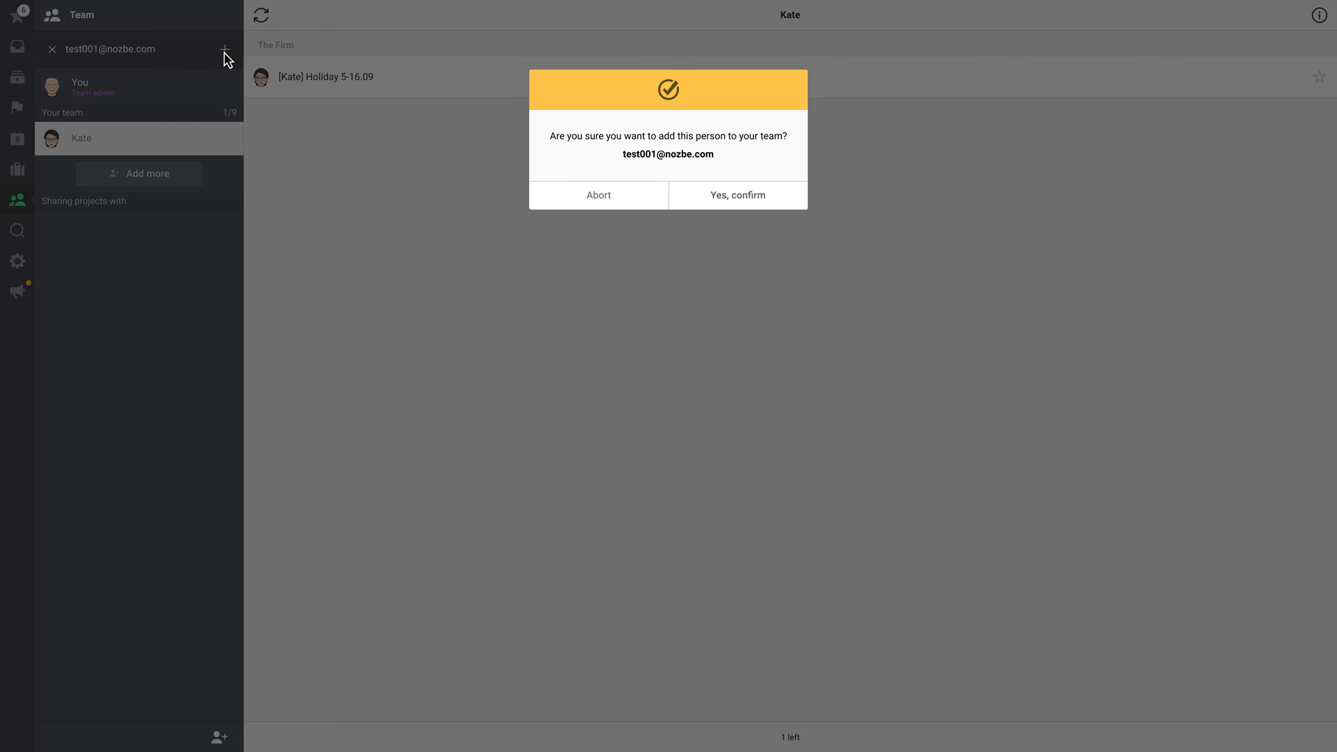
{"action": "left_click", "coordinate": [769, 195]}
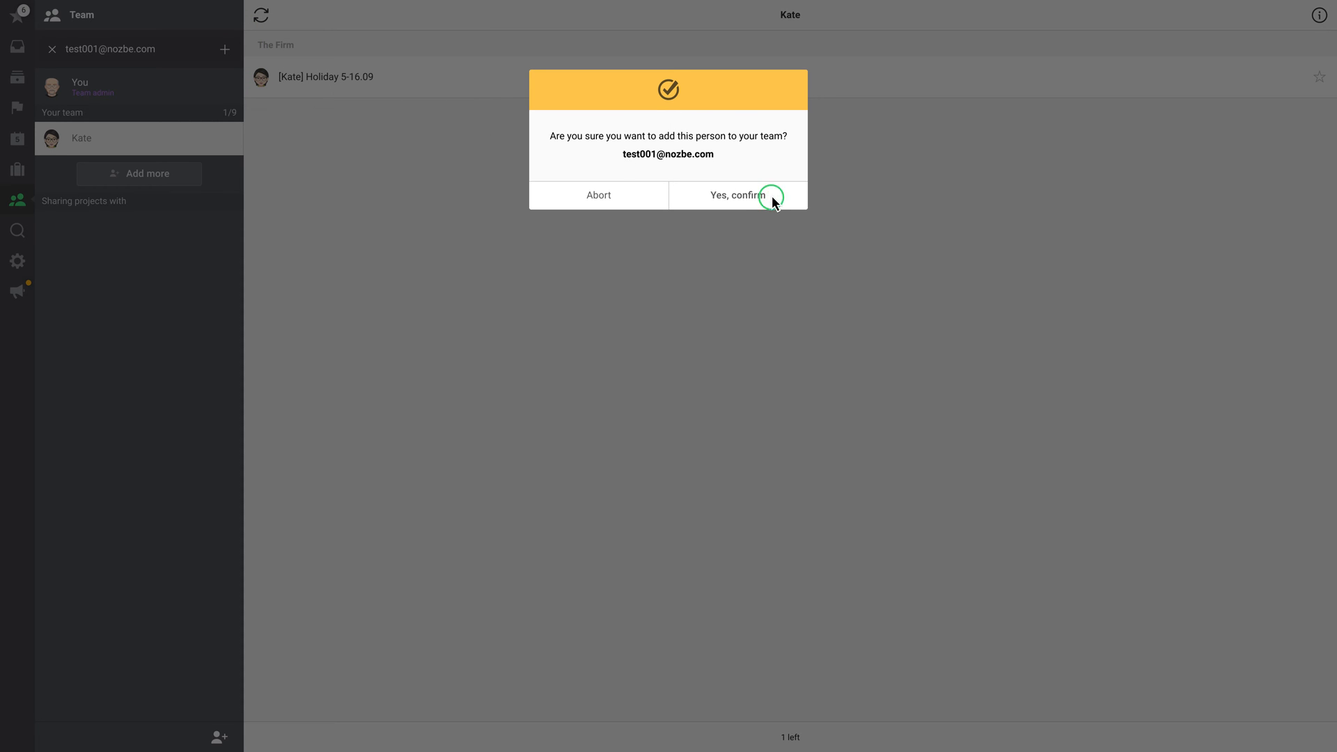
{"action": "left_click", "coordinate": [735, 195]}
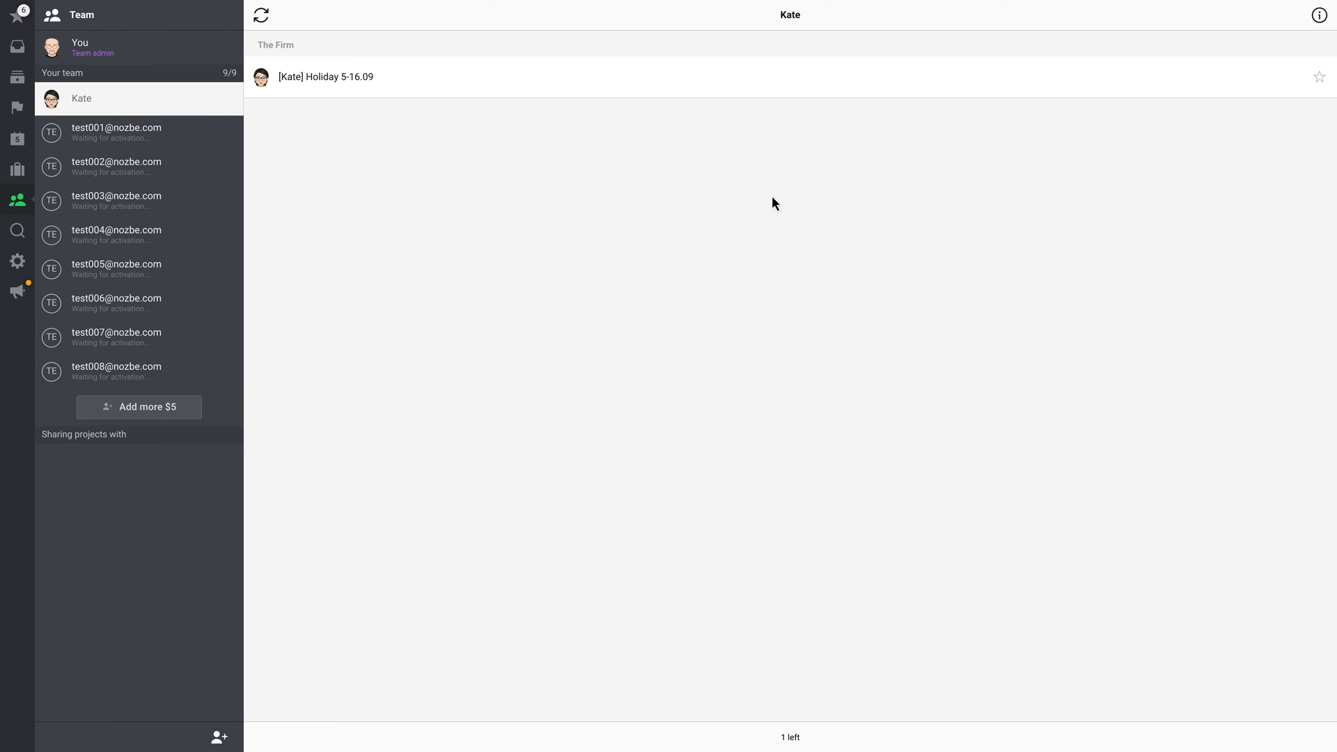
{"action": "mouse_move", "coordinate": [864, 172]}
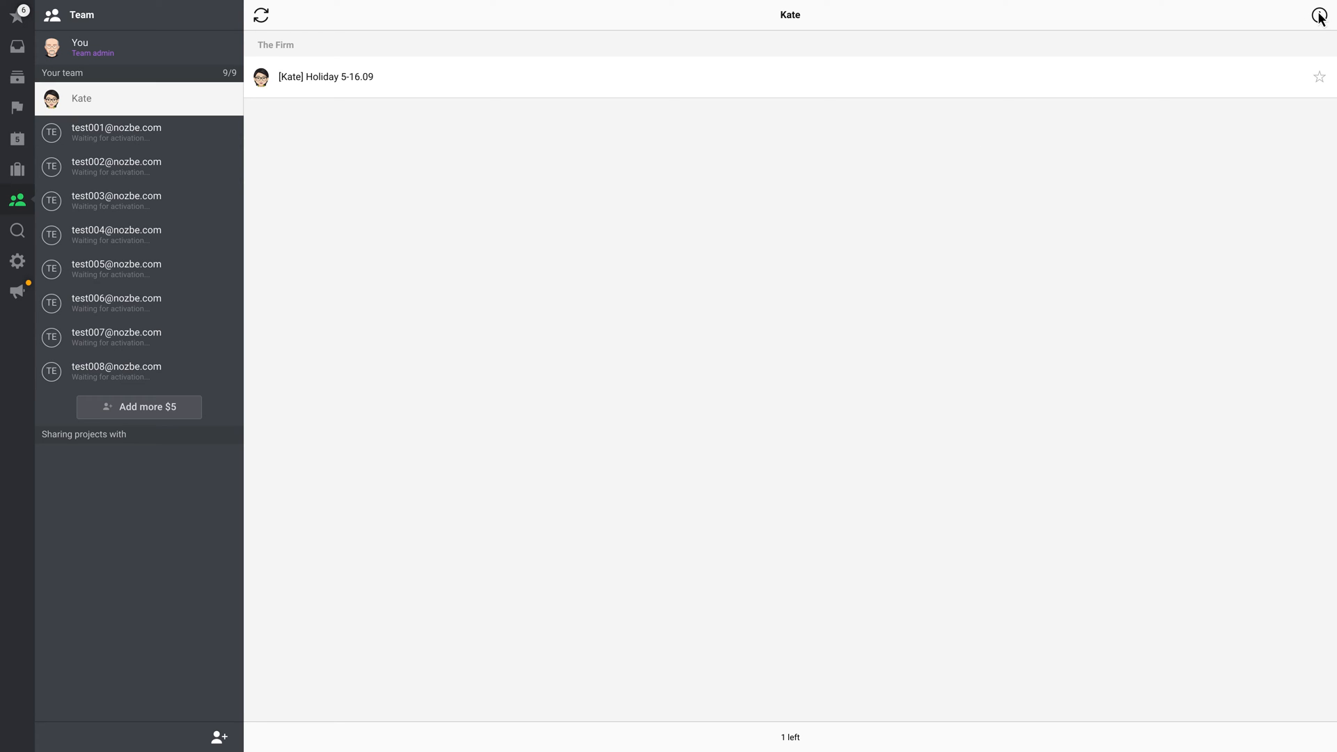
Step: Show Kate's member options and promote her to team admin
{"action": "left_click", "coordinate": [1321, 16]}
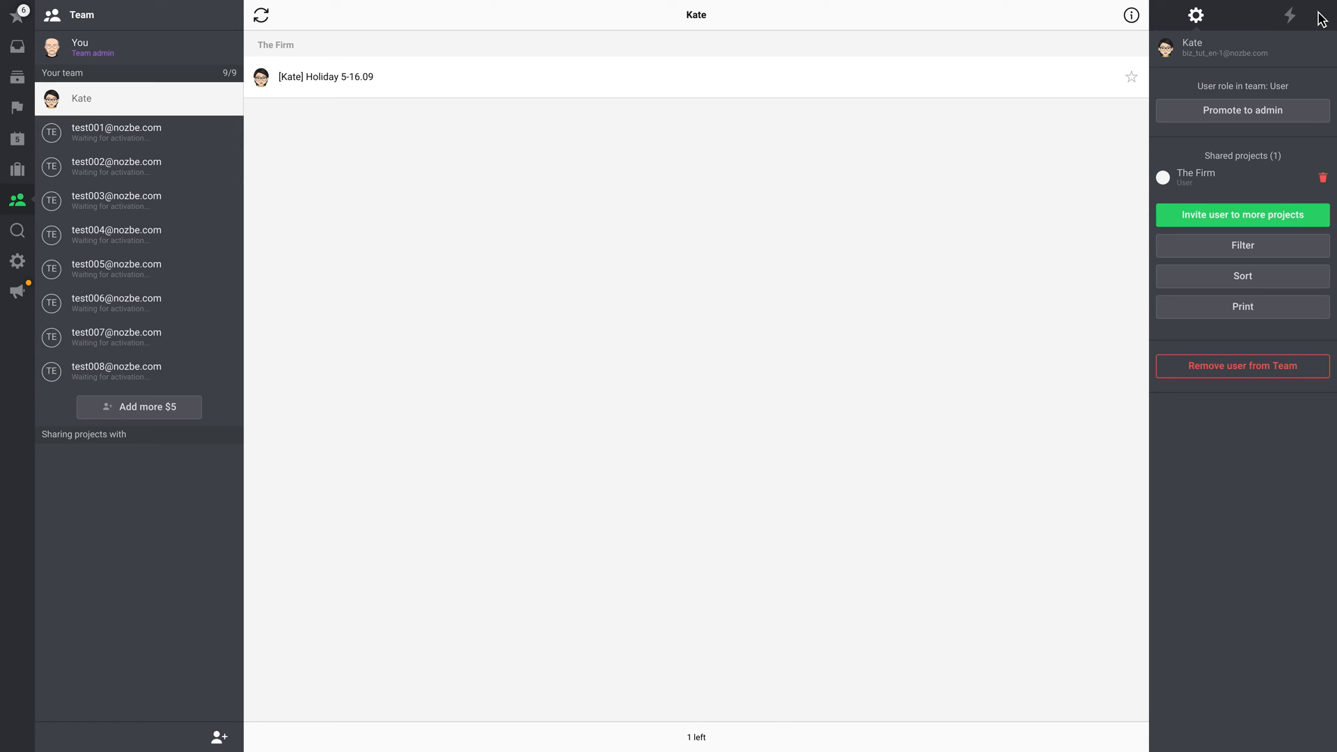
{"action": "mouse_move", "coordinate": [1310, 83]}
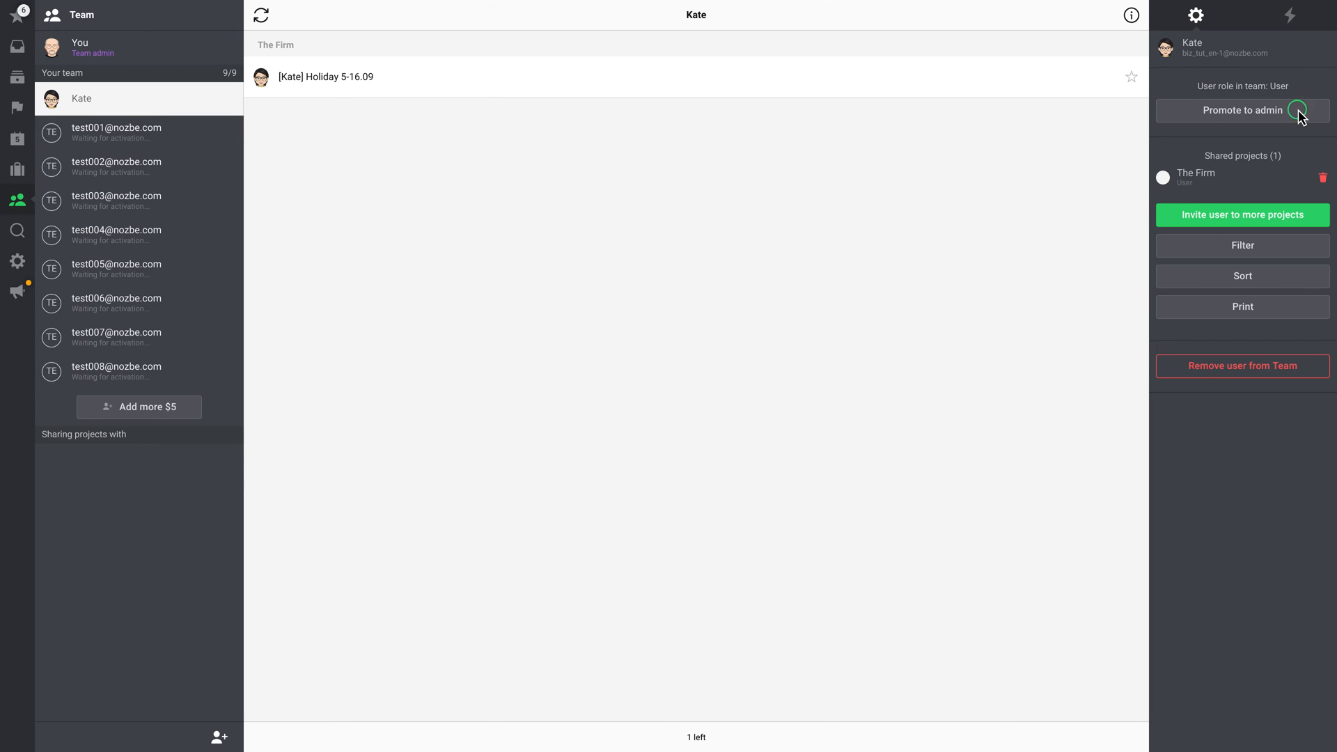
{"action": "left_click", "coordinate": [1243, 110]}
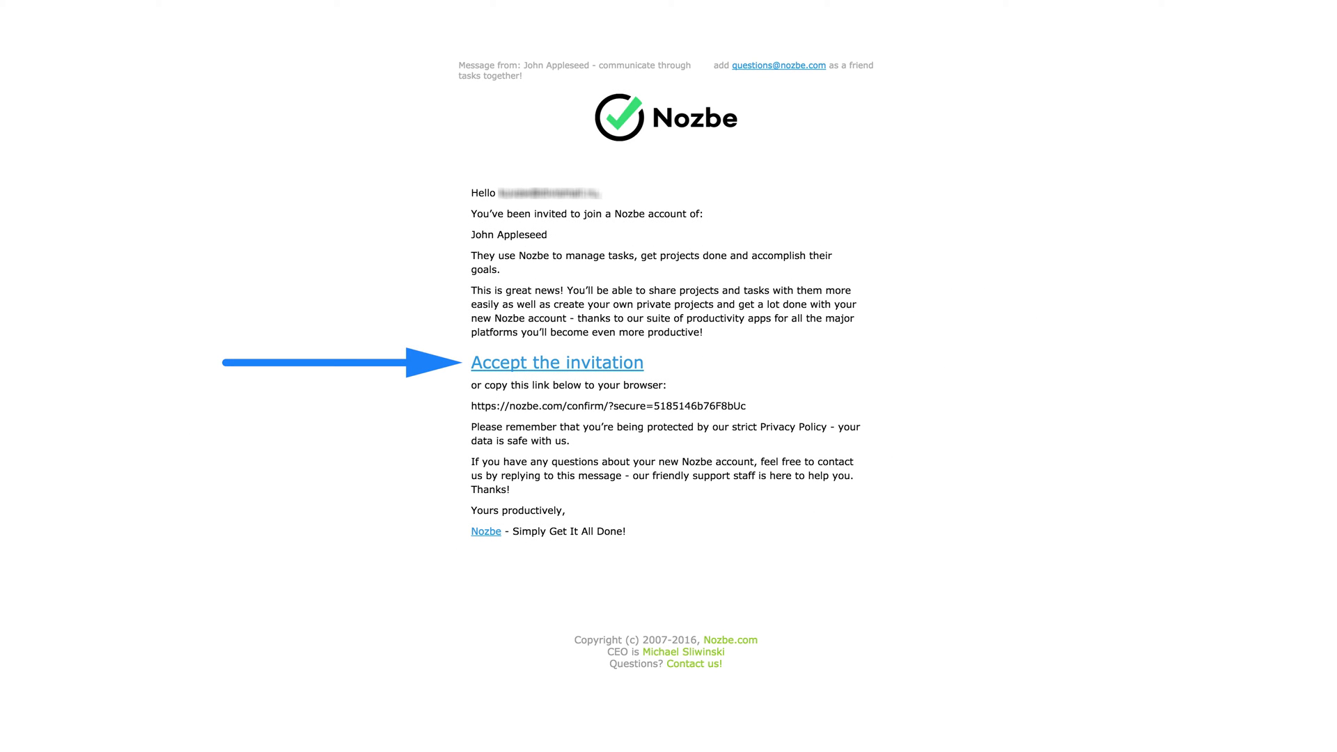
Step: Accept the emailed invitation to join John Appleseed's Nozbe account
{"action": "left_click", "coordinate": [558, 362]}
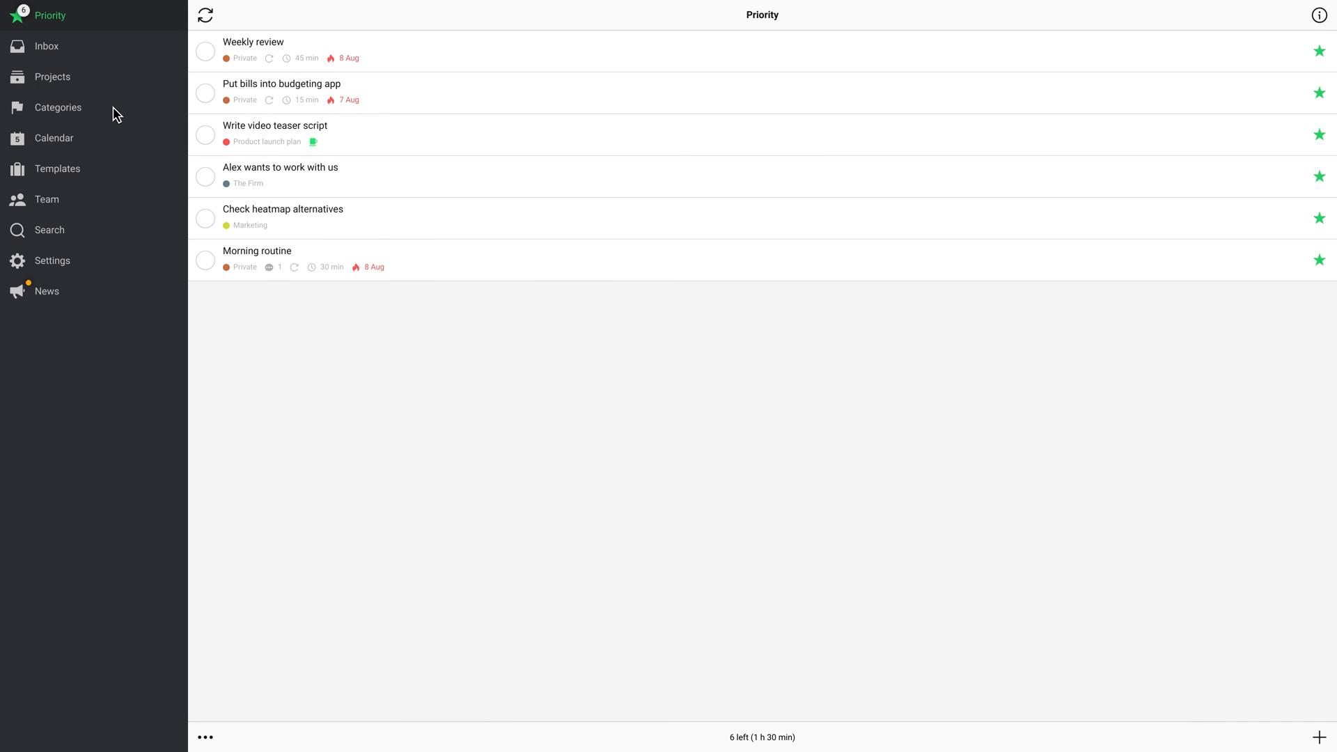
Step: Select Kate in the Team list and show her member options
{"action": "left_click", "coordinate": [43, 199]}
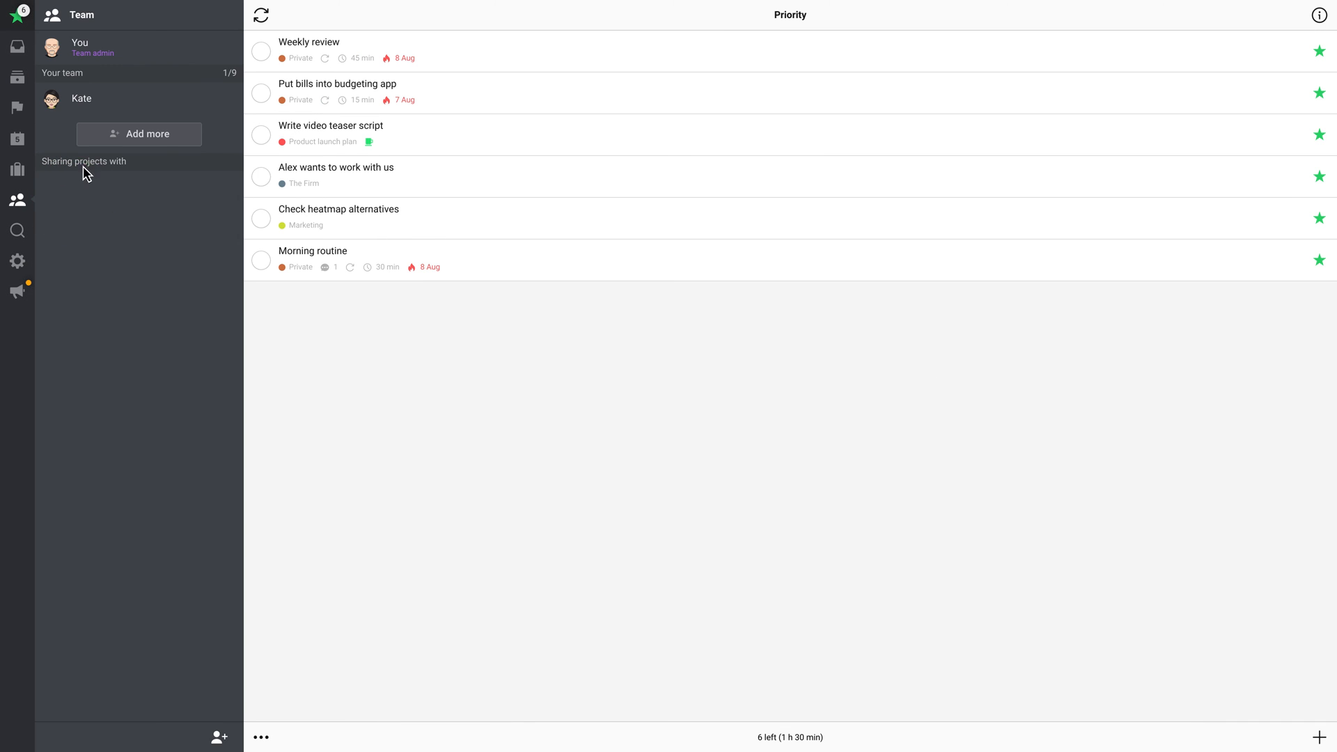
{"action": "left_click", "coordinate": [81, 97]}
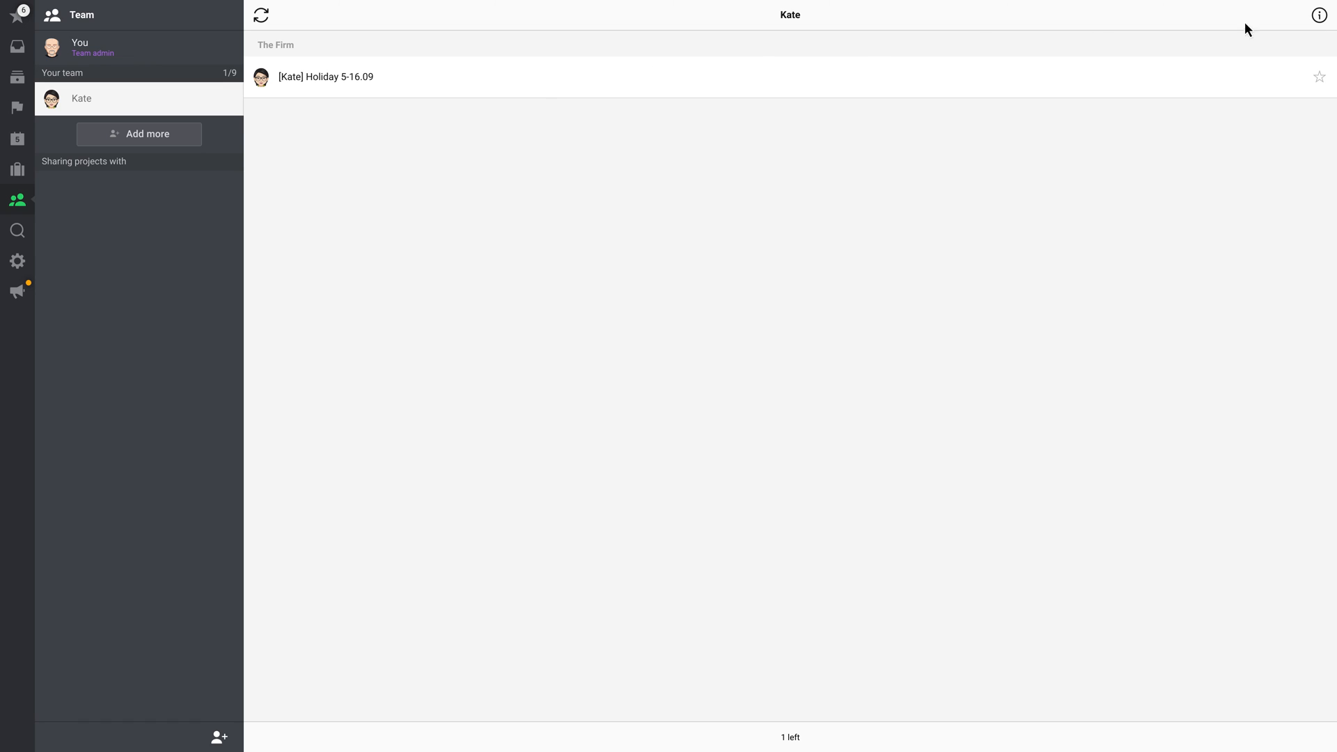
{"action": "left_click", "coordinate": [1242, 365]}
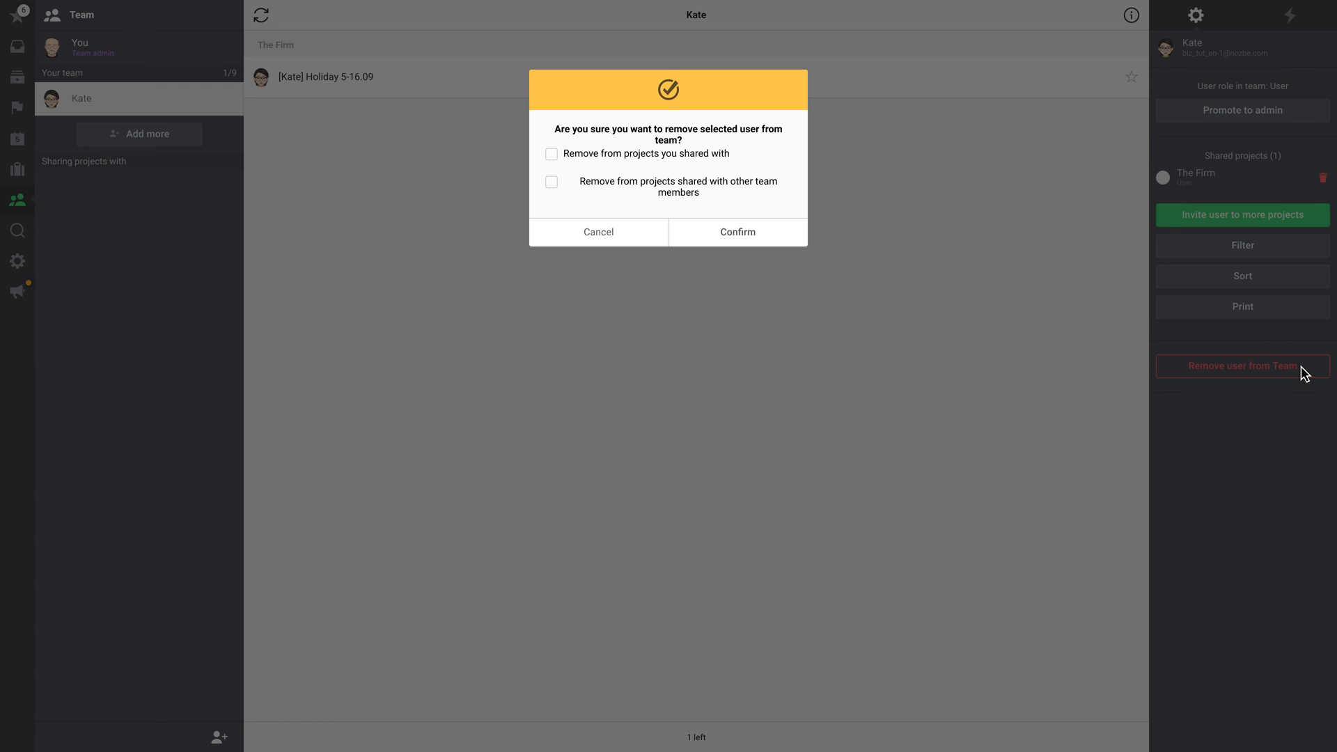
{"action": "mouse_move", "coordinate": [851, 243]}
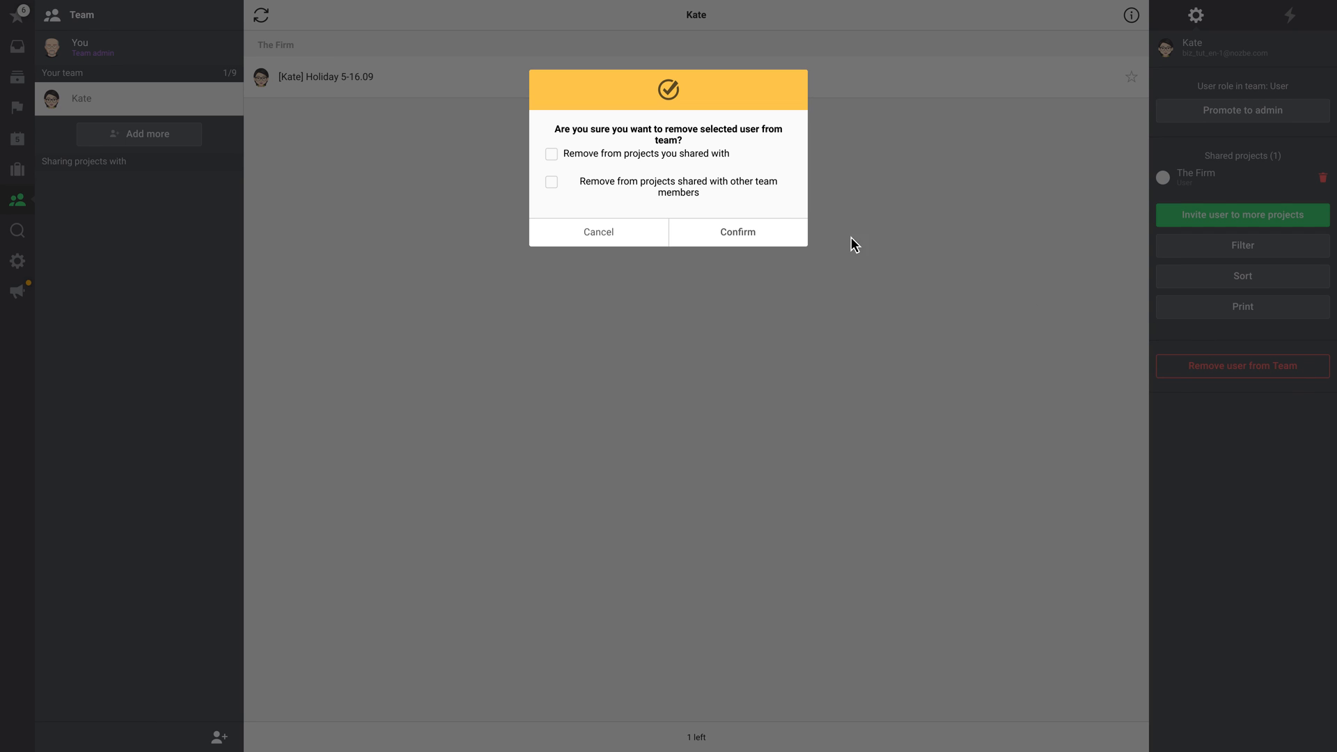
Step: Remove Kate from the team and from all shared projects, yours and other members'
{"action": "left_click", "coordinate": [552, 154]}
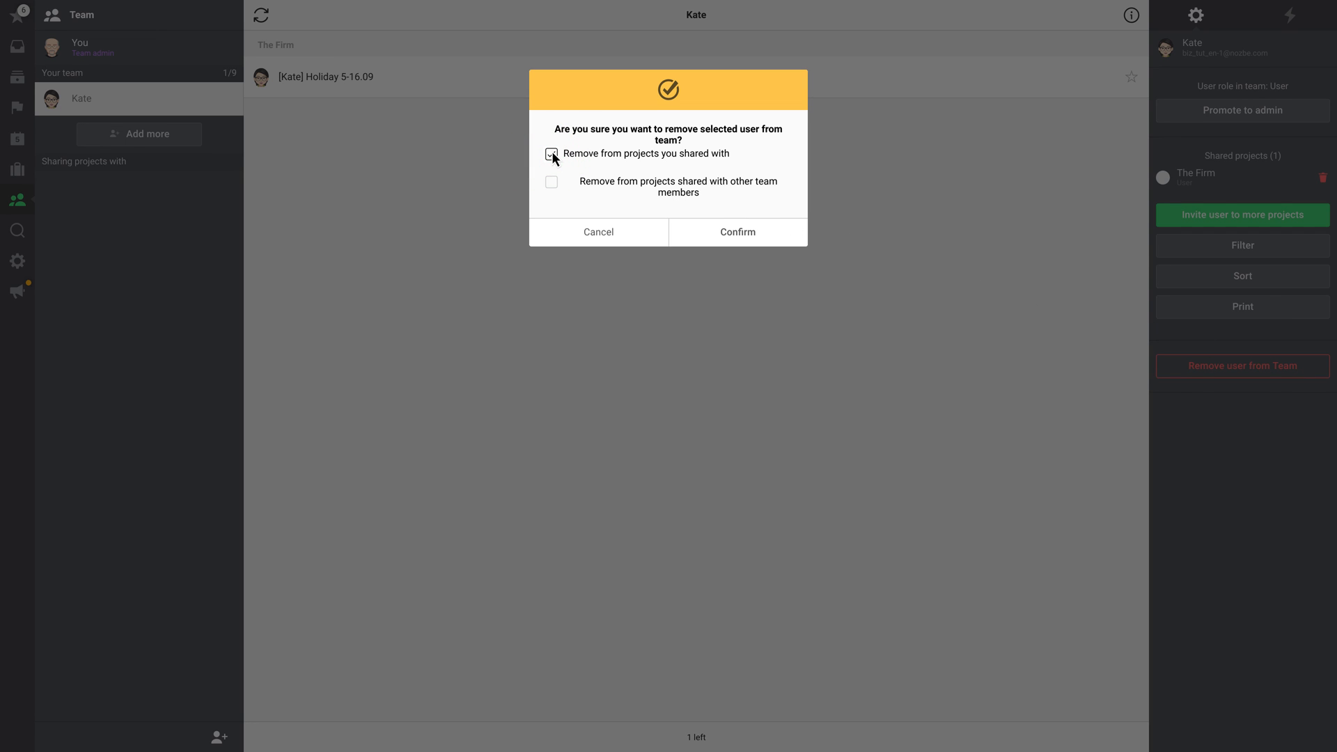
{"action": "left_click", "coordinate": [552, 183]}
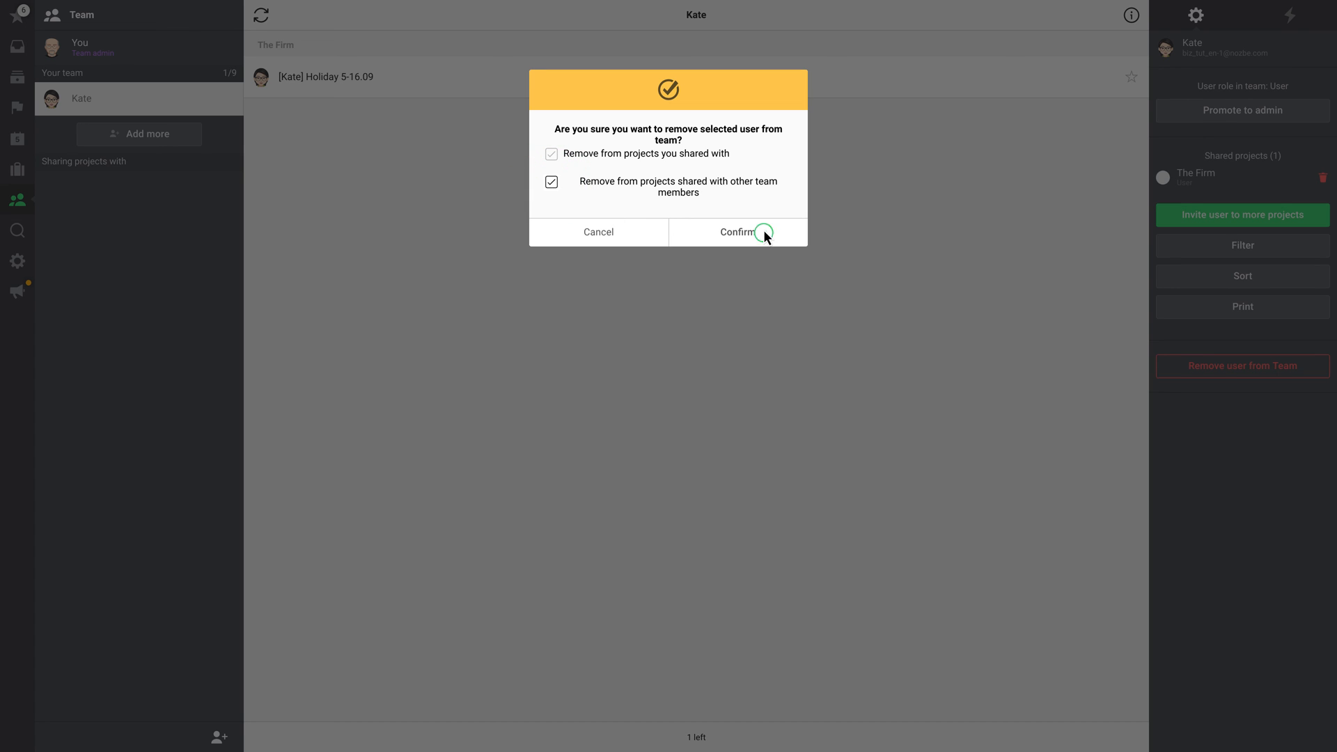
{"action": "left_click", "coordinate": [741, 231]}
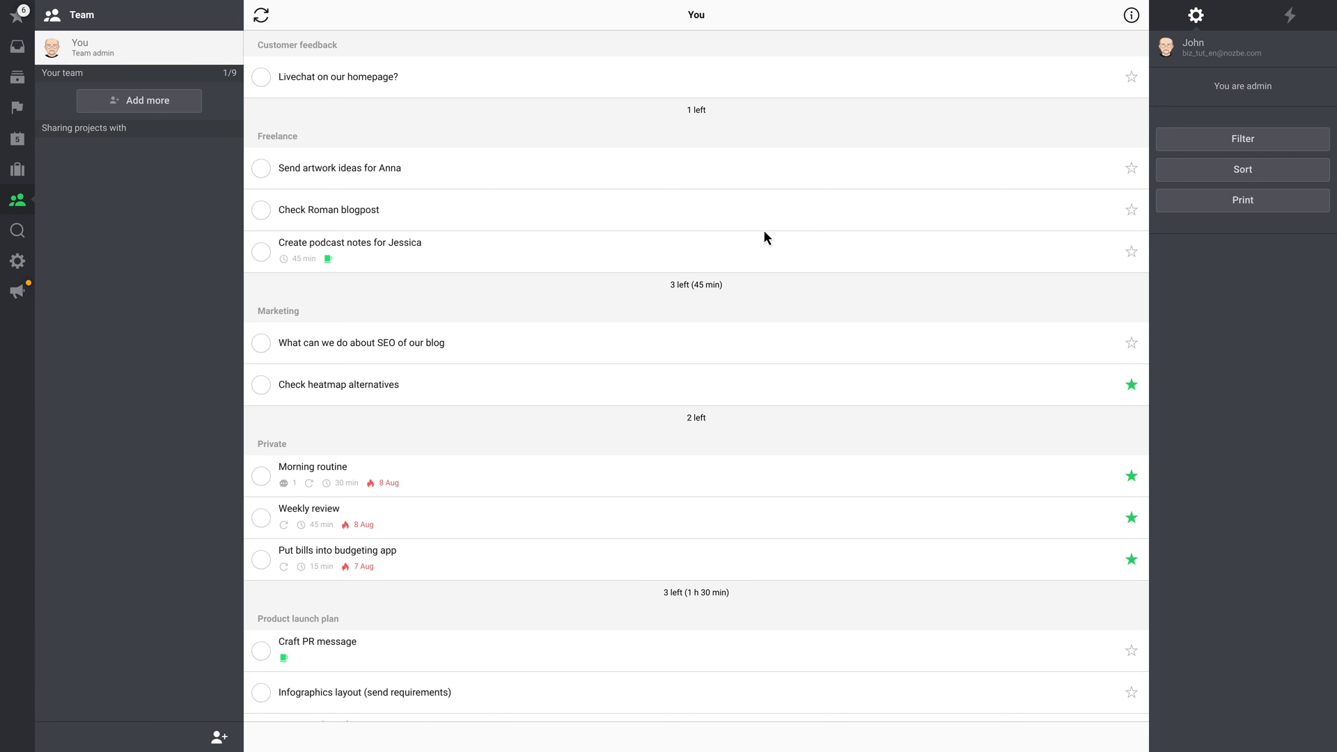